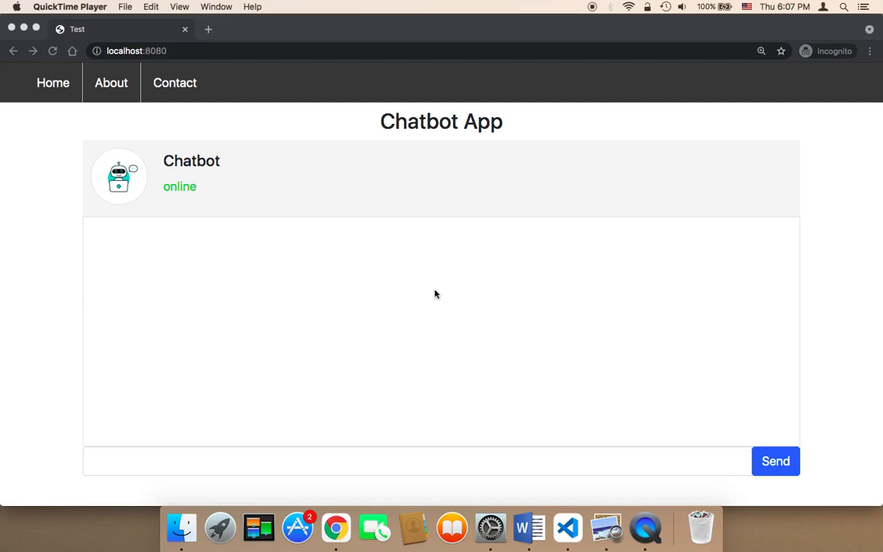
mouse_move(576, 461)
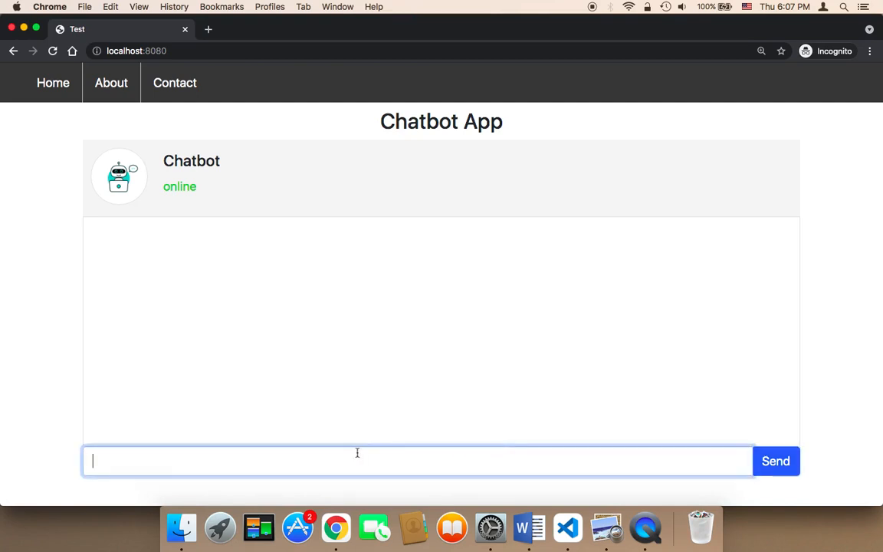
Send the message 'hi' on the chatbot page and dismiss the 'button clicked' alert
type("hi")
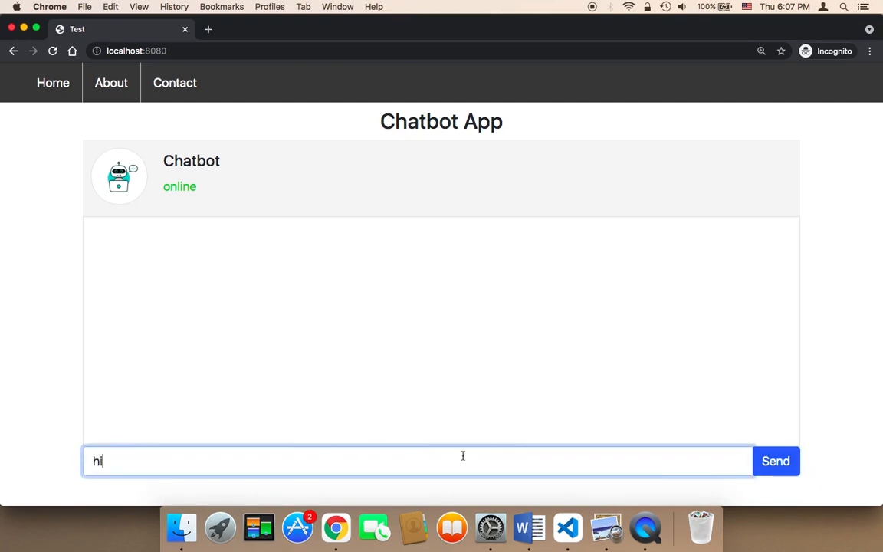
left_click(776, 459)
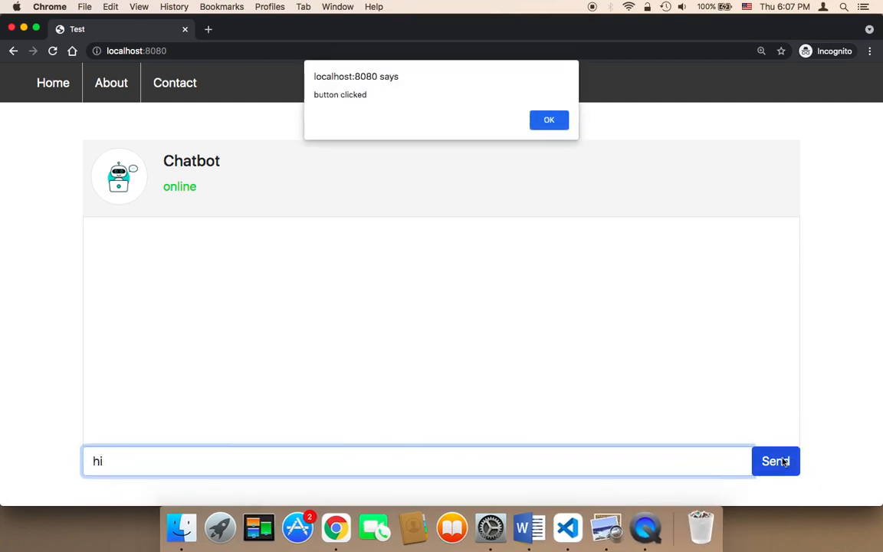
mouse_move(426, 77)
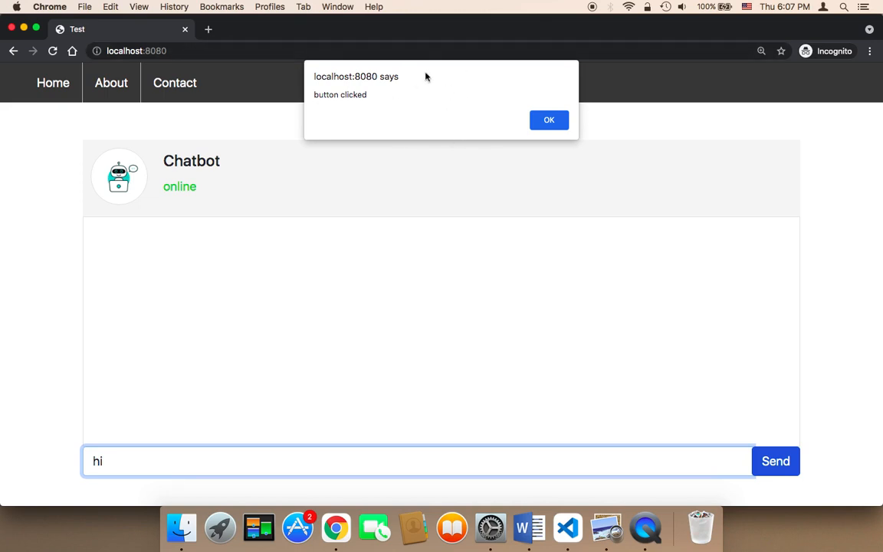
mouse_move(439, 83)
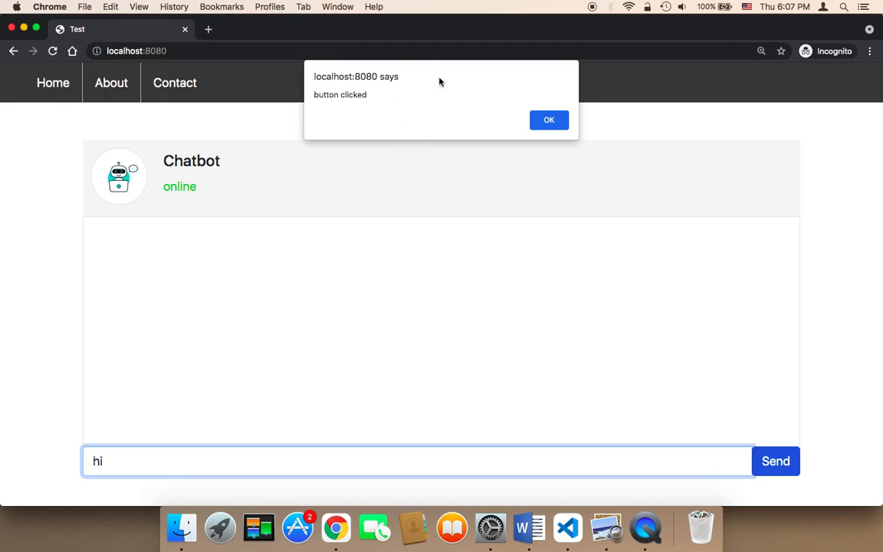
left_click(549, 119)
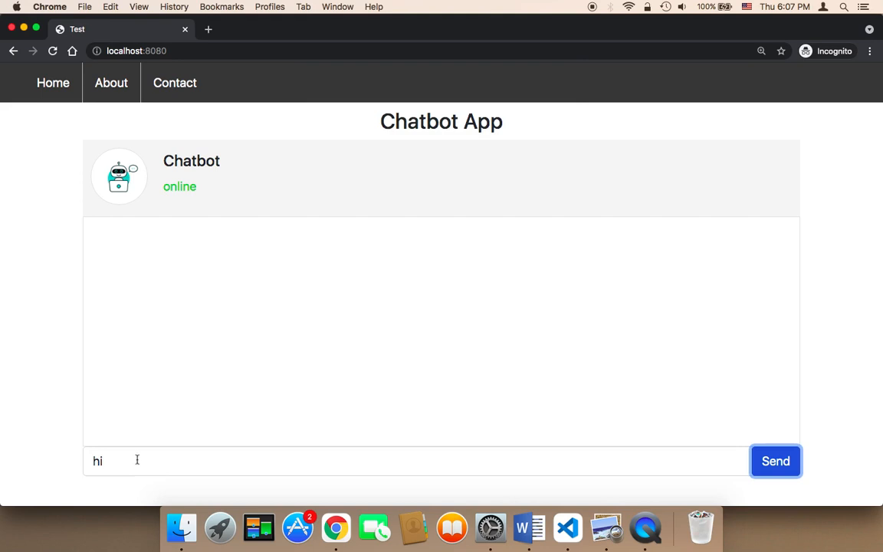
mouse_move(622, 483)
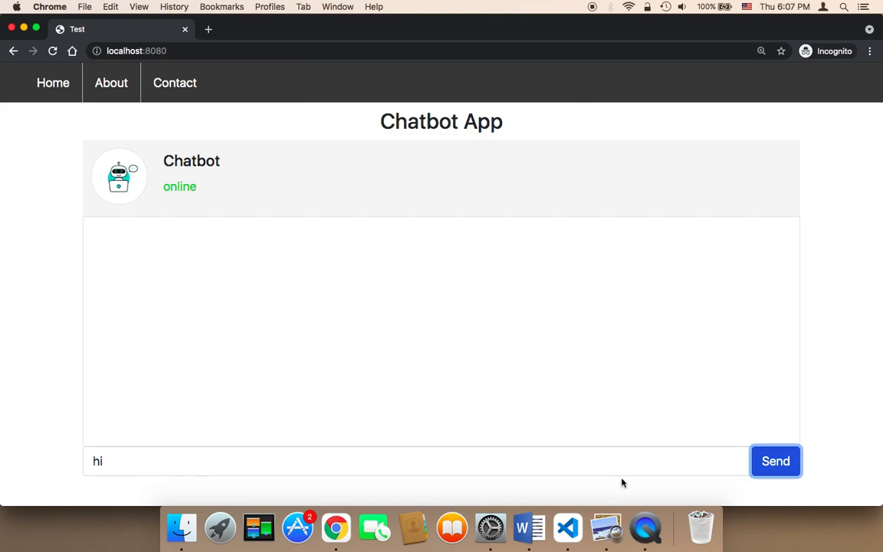
left_click(417, 460)
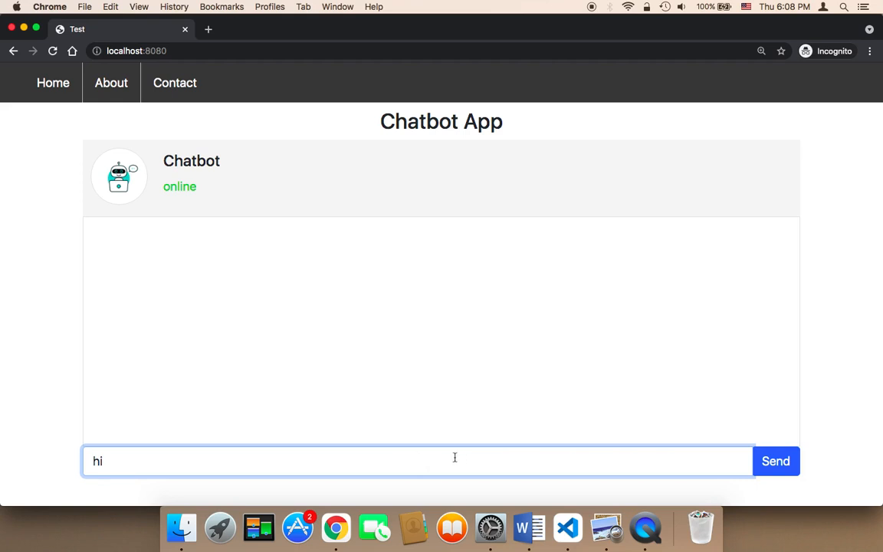
mouse_move(322, 460)
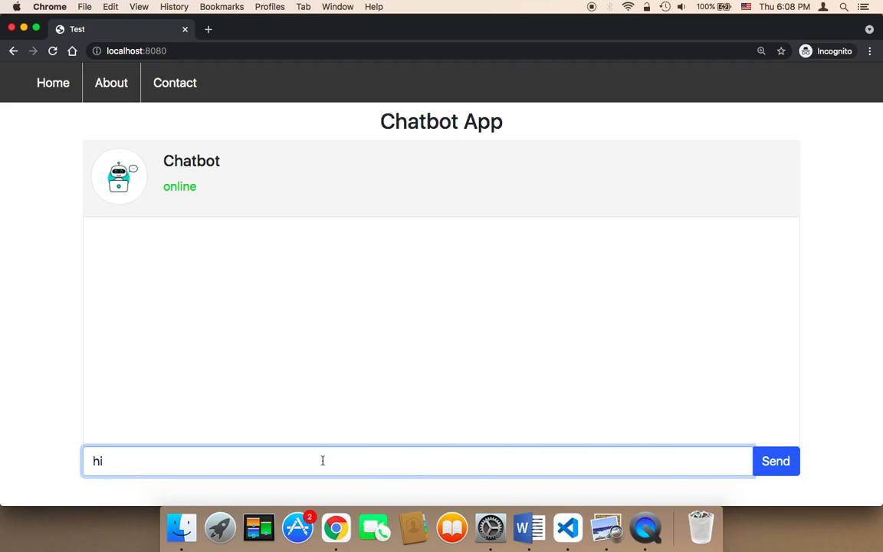
mouse_move(141, 459)
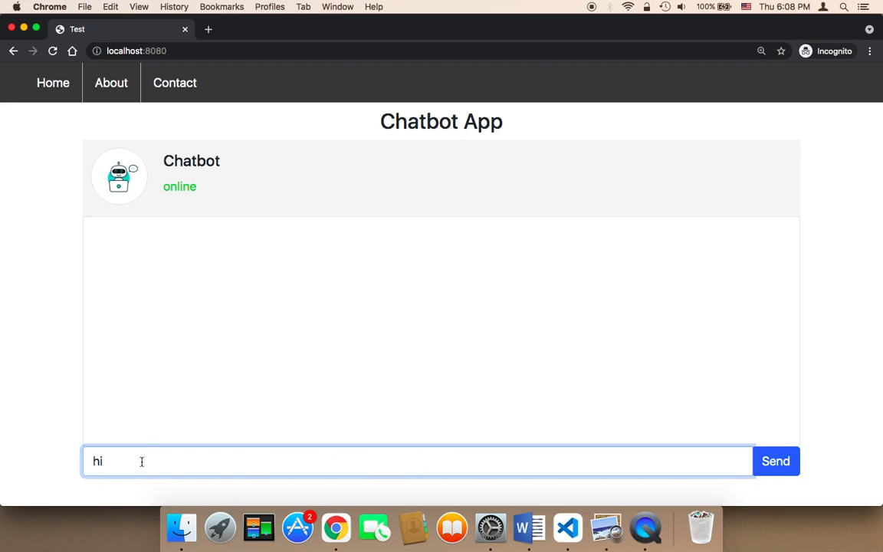
Check in index.ejs that the message input element's id is 'textbox'
left_click(583, 527)
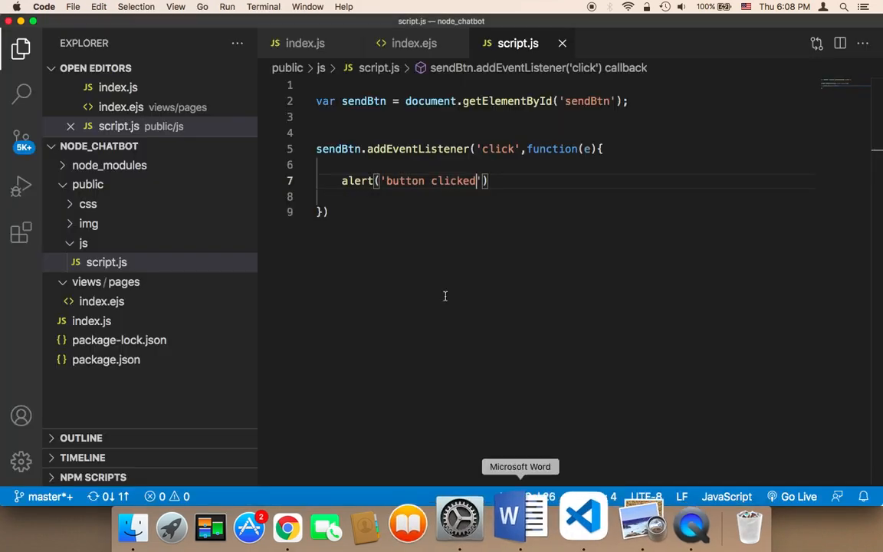
left_click(414, 43)
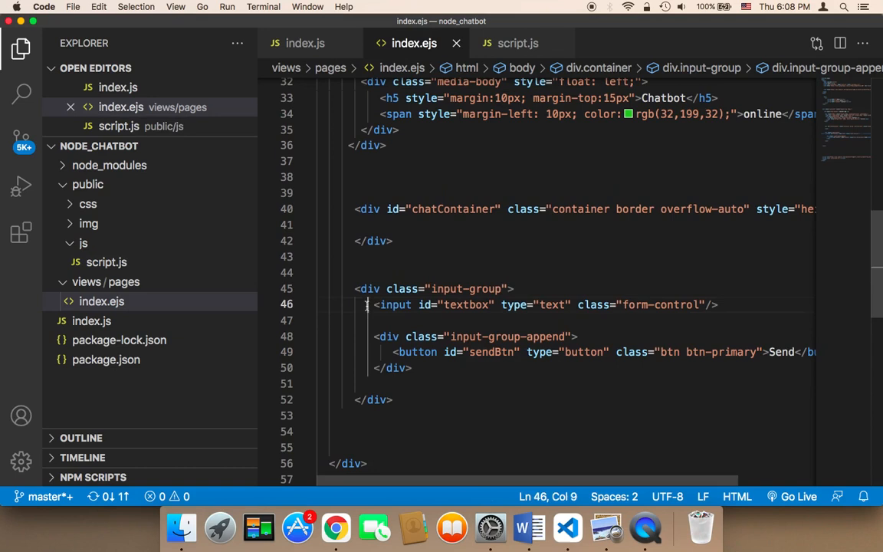
left_click_drag(374, 304, 713, 304)
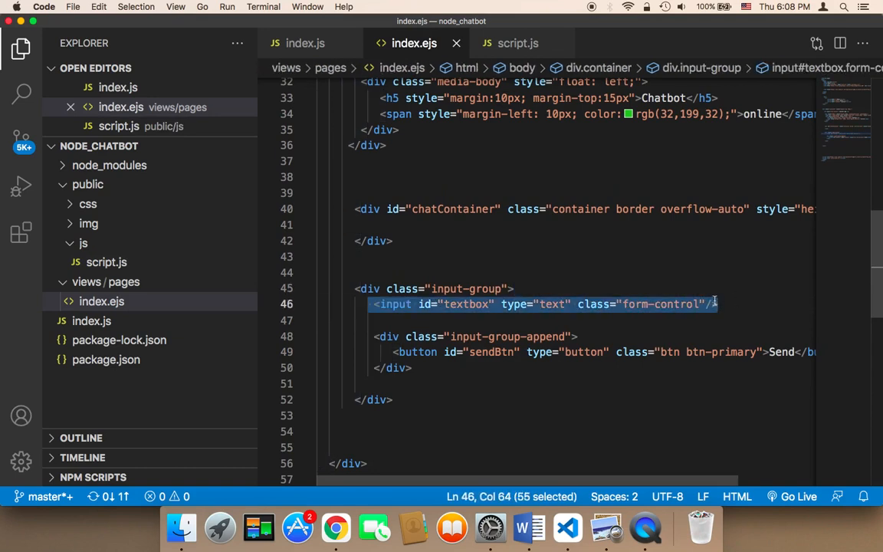
double_click(466, 303)
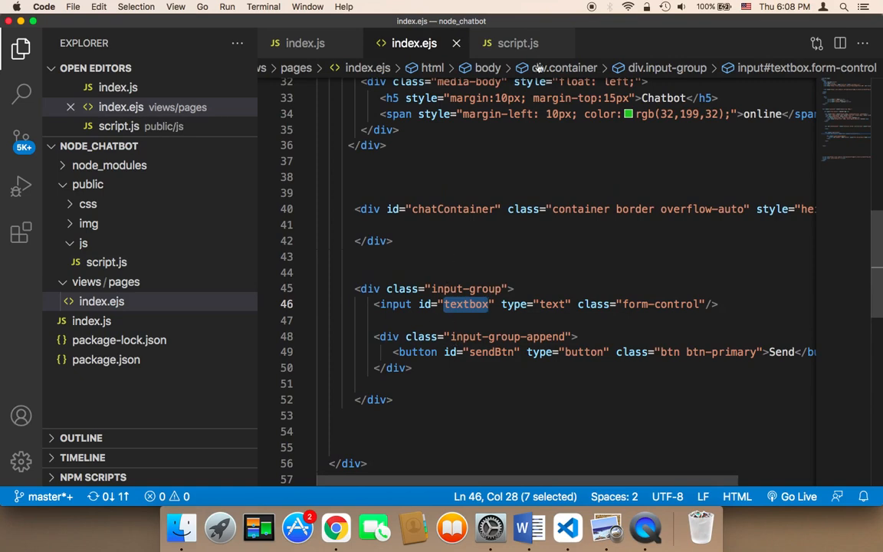
Declare var textbox = document.getElementById('textbox'); in script.js below sendBtn
left_click(518, 43)
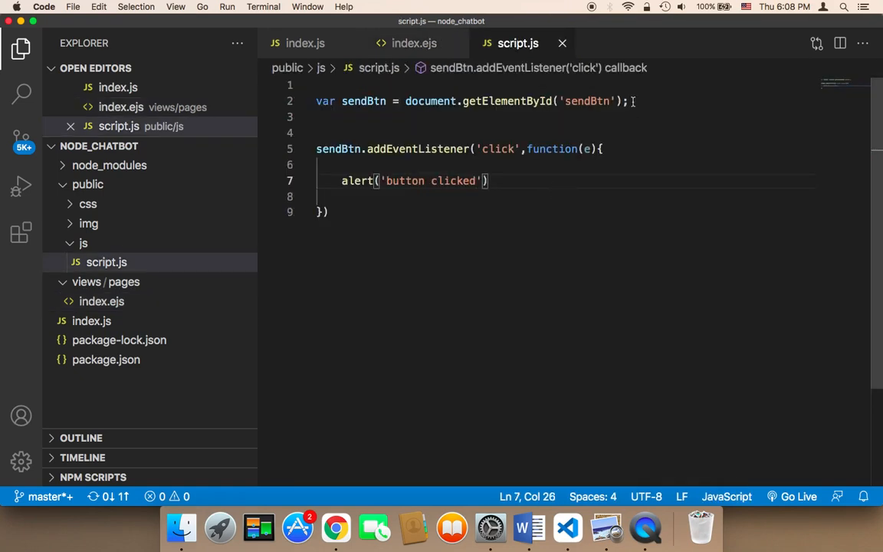
type("va")
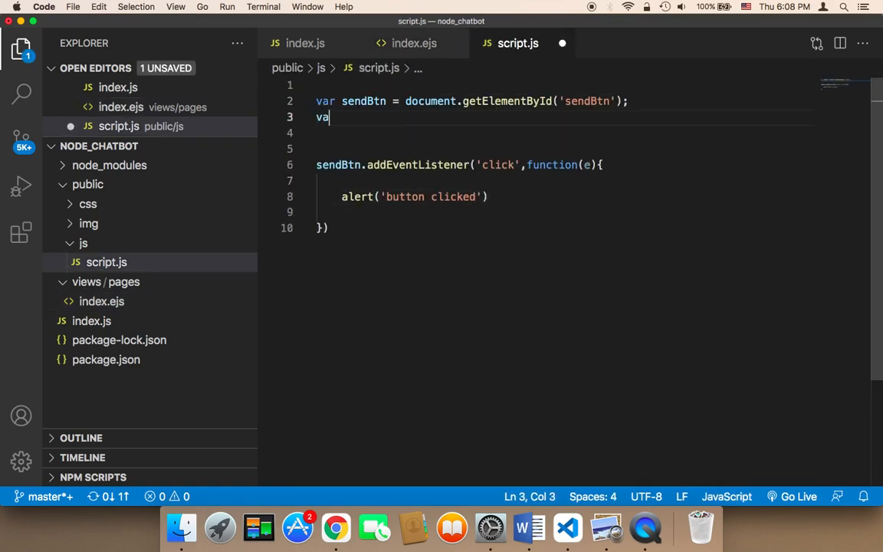
type("text")
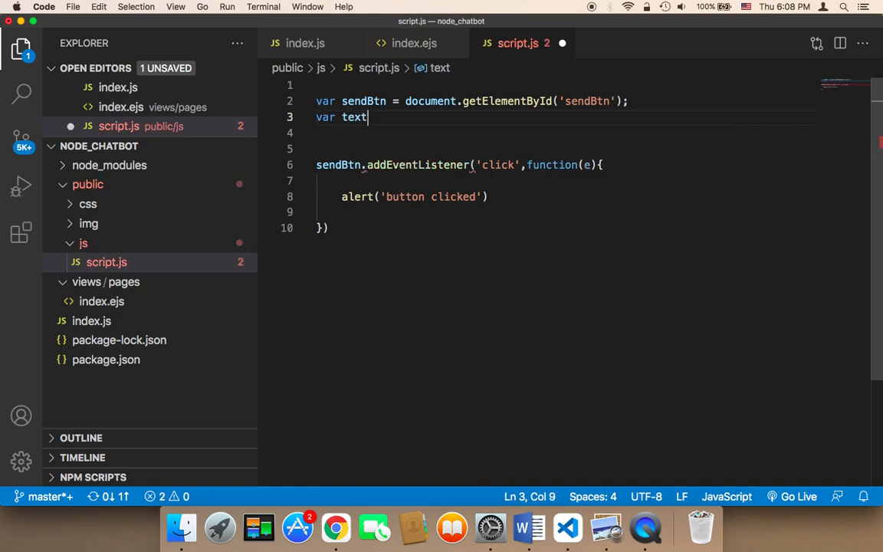
type("box =")
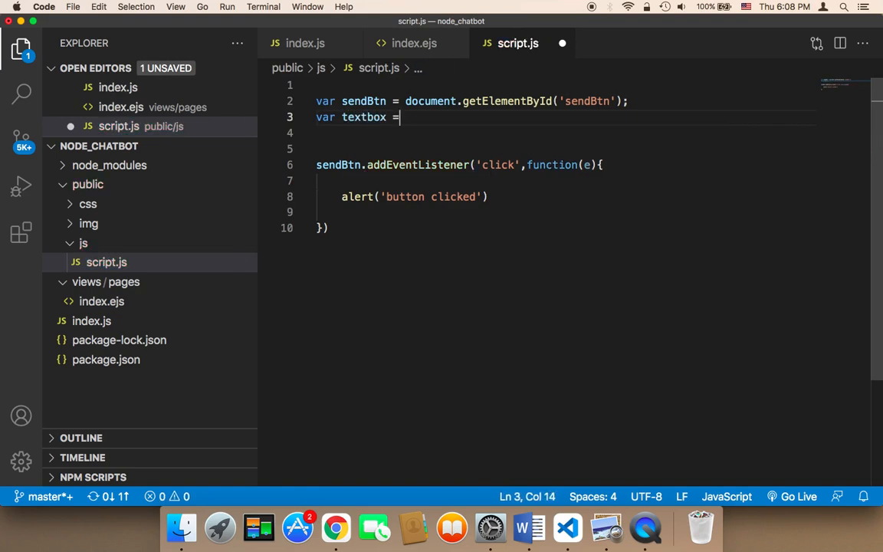
type("document")
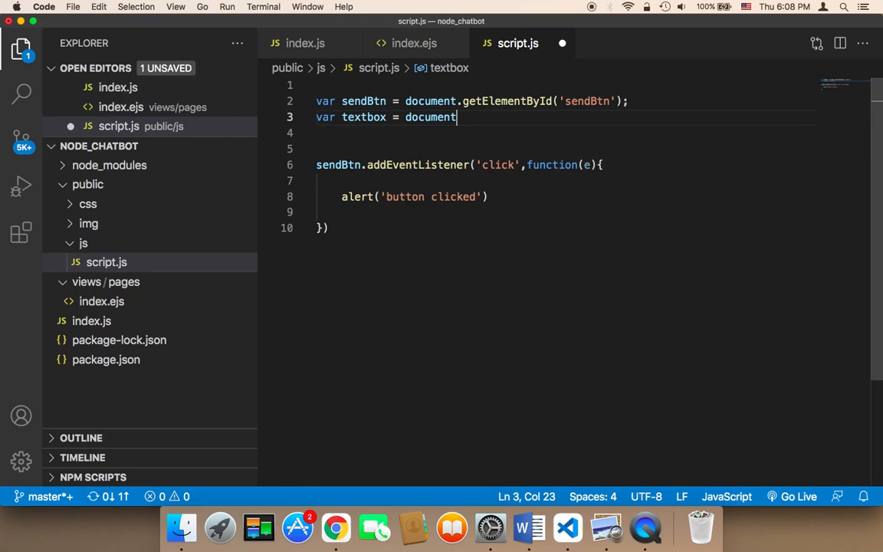
type(".getElementById")
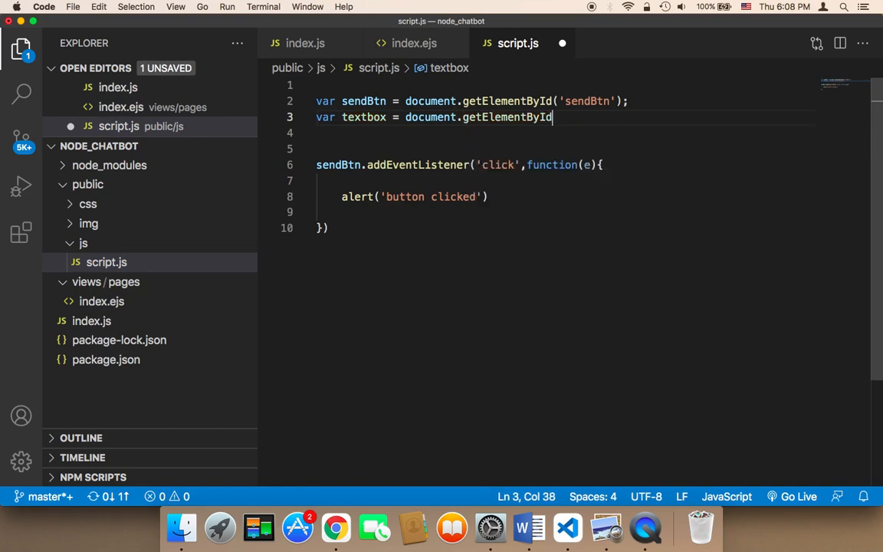
type("('')")
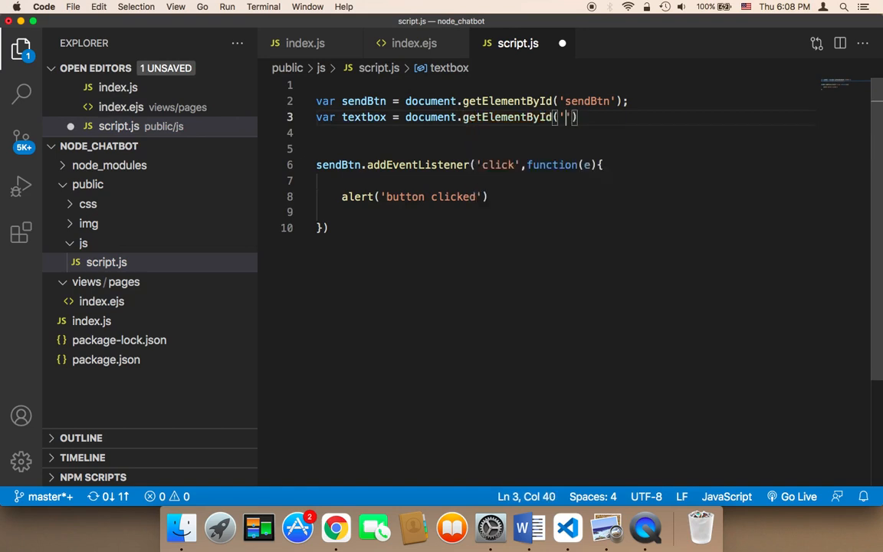
type("textbox")
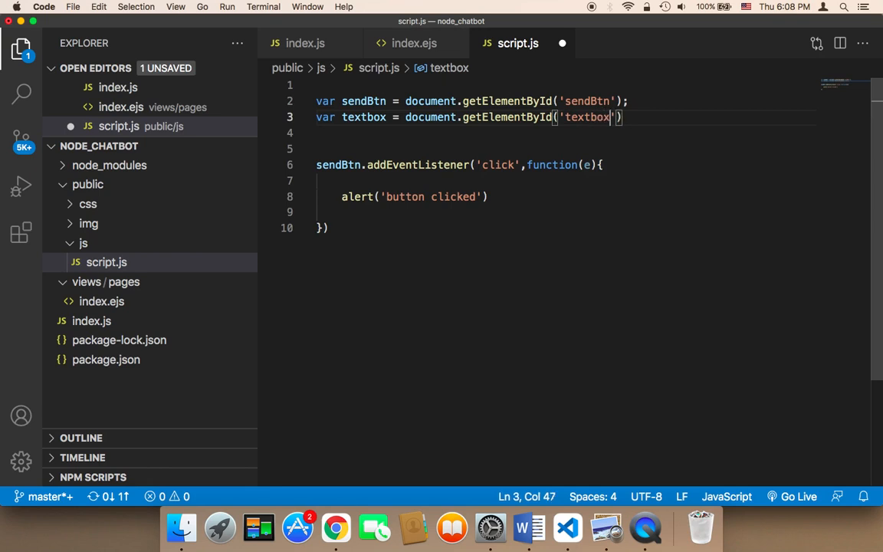
type(");")
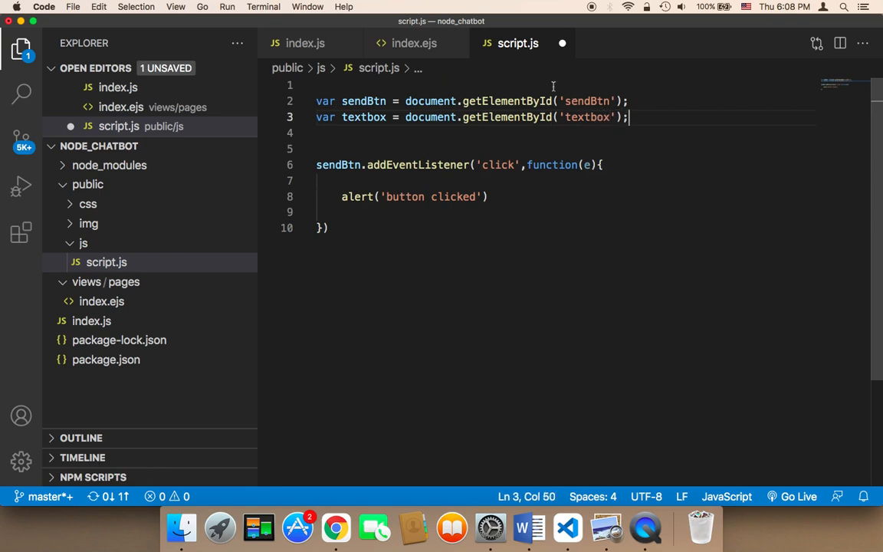
Empty the handler's alert('clicked') to alert() and add blank lines above it
double_click(364, 116)
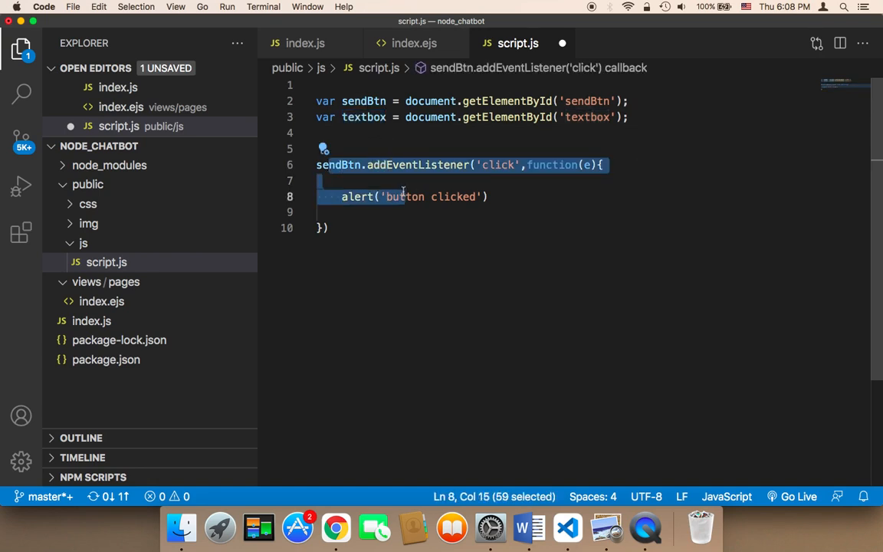
left_click(587, 165)
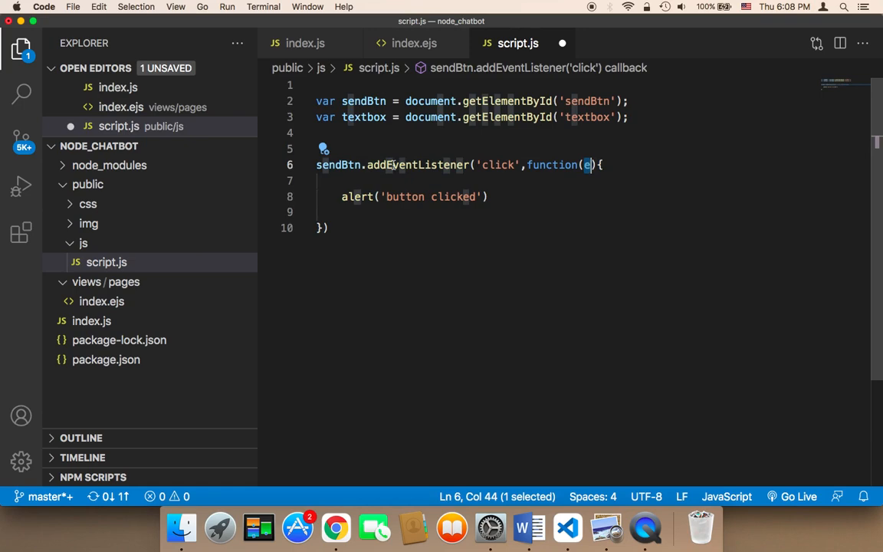
double_click(499, 165)
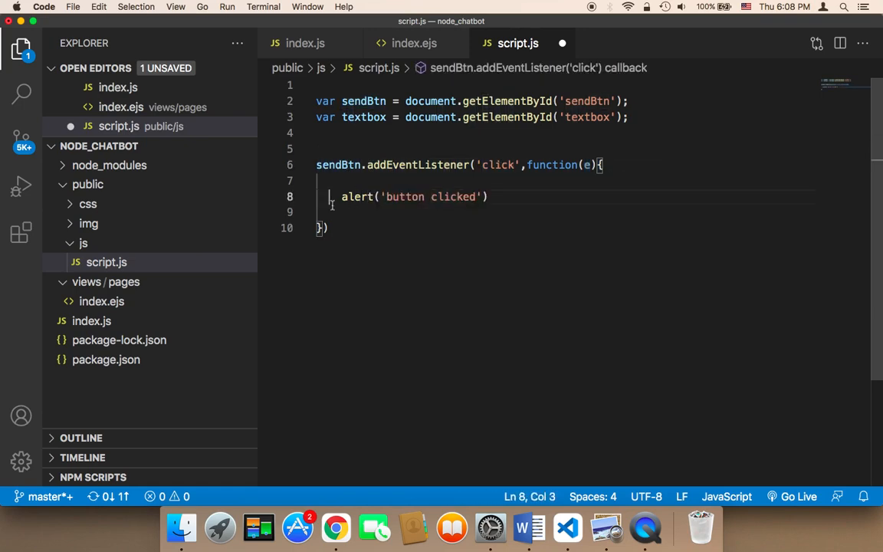
left_click_drag(331, 196, 331, 211)
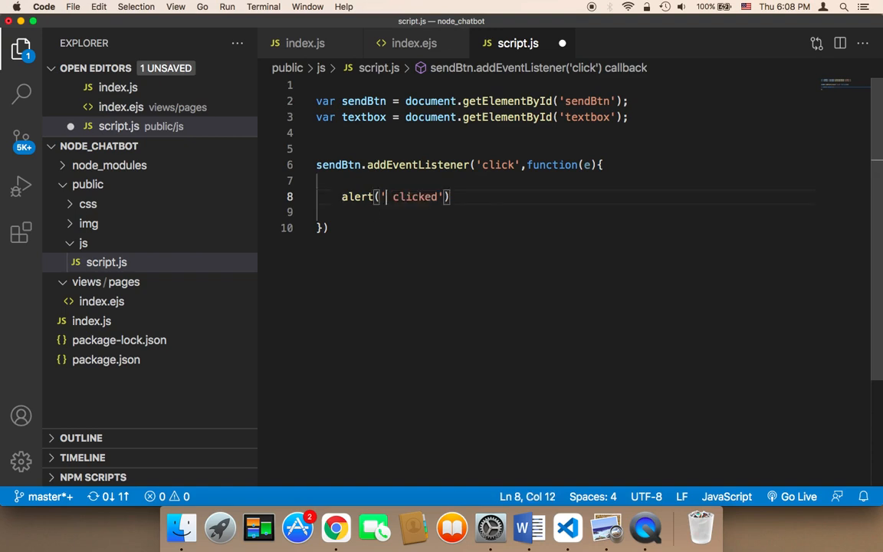
double_click(414, 196)
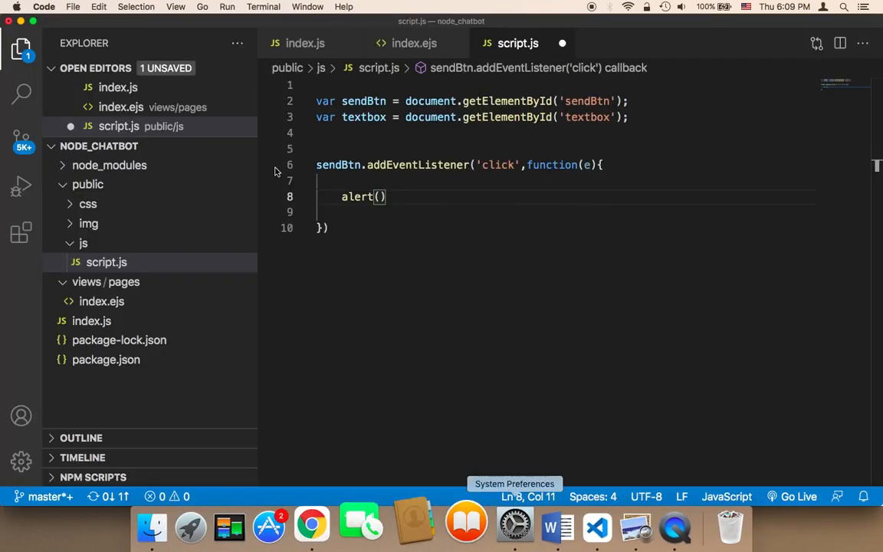
key("Enter")
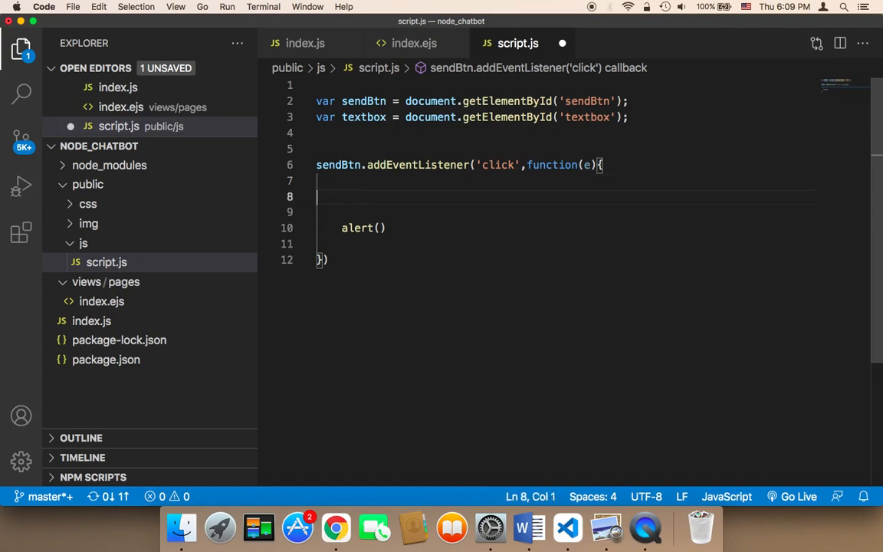
Add var text = textbox.value; at the start of the click handler
type("te")
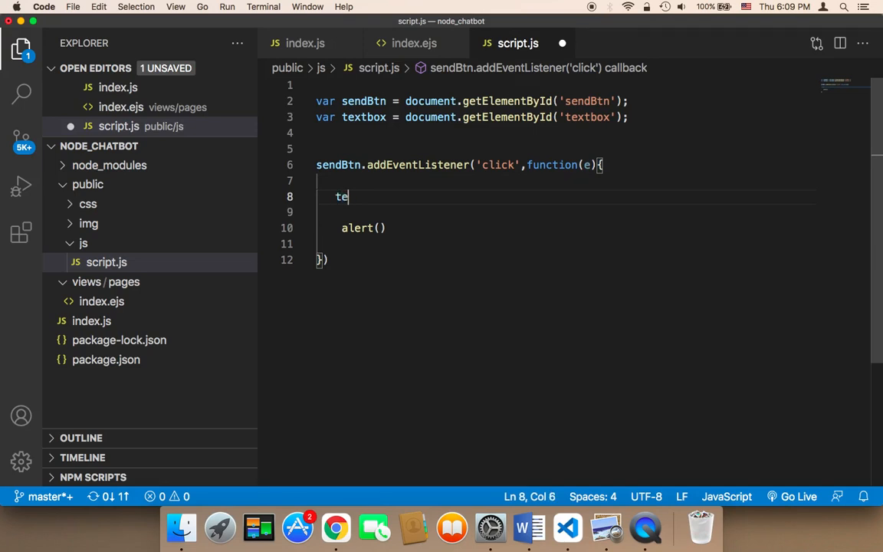
type("xtbox")
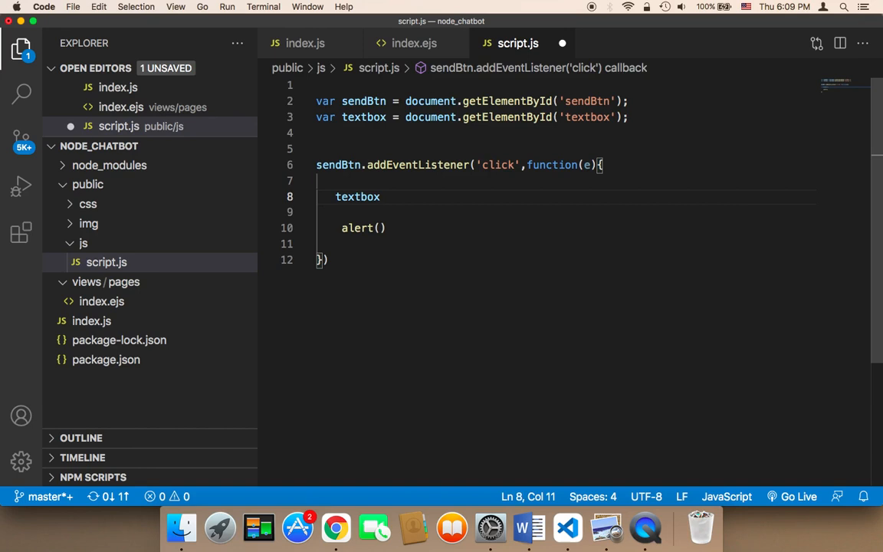
type(".va")
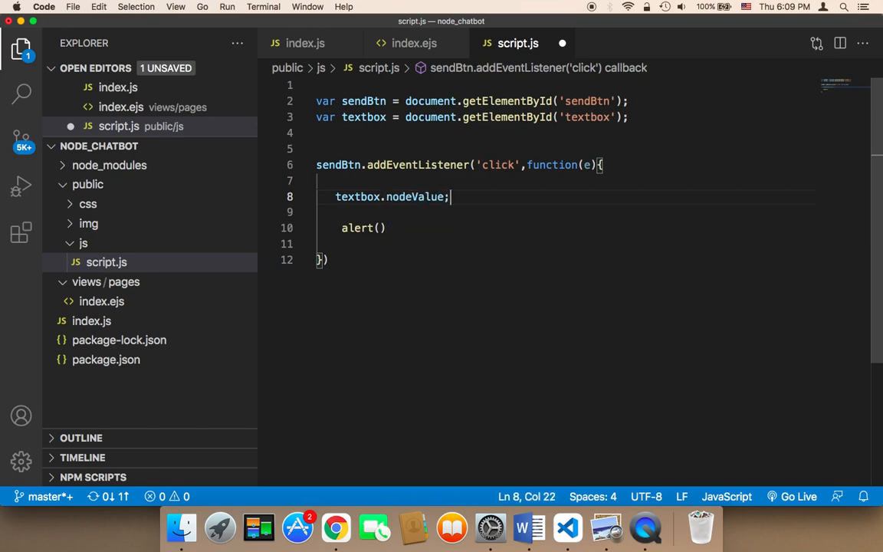
key("backspace")
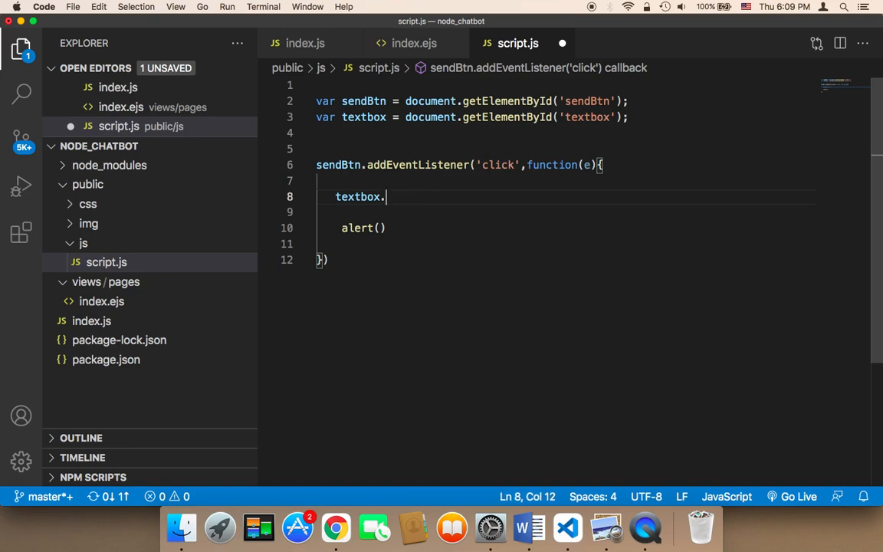
type("nodeValue;")
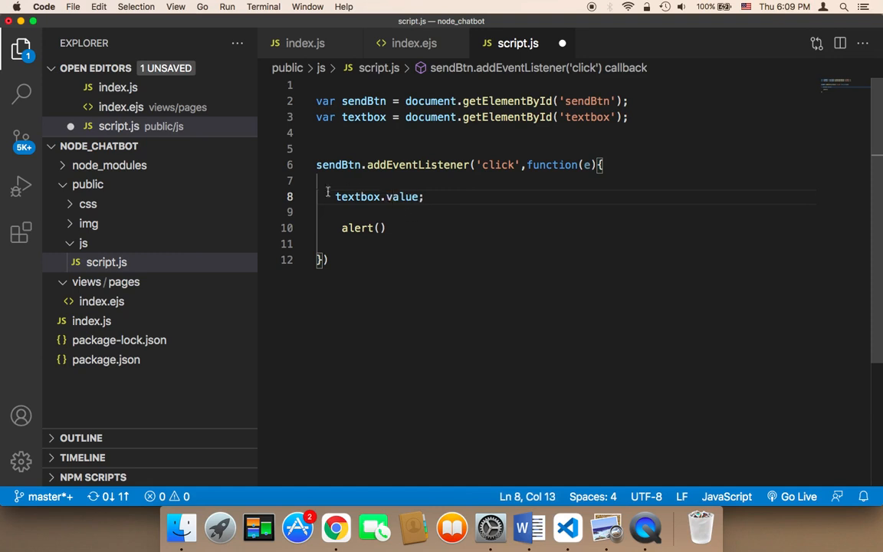
left_click(334, 196)
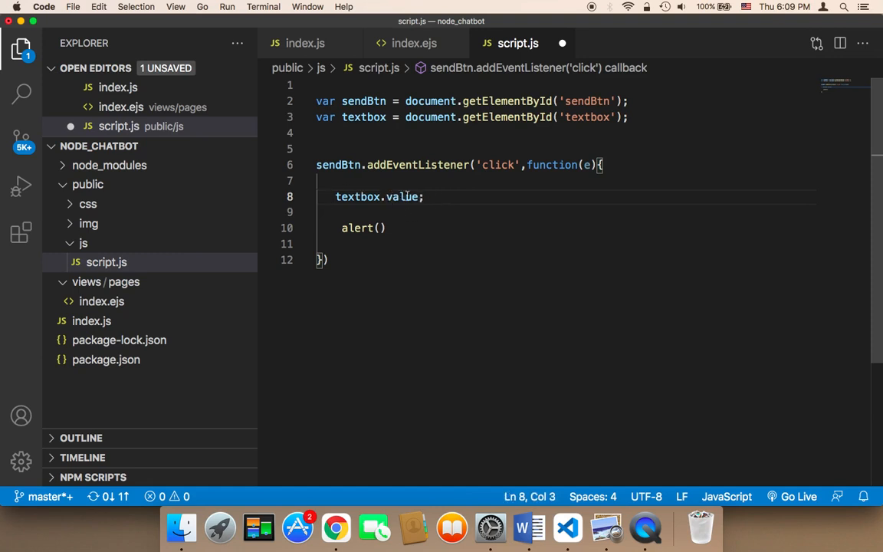
type("va")
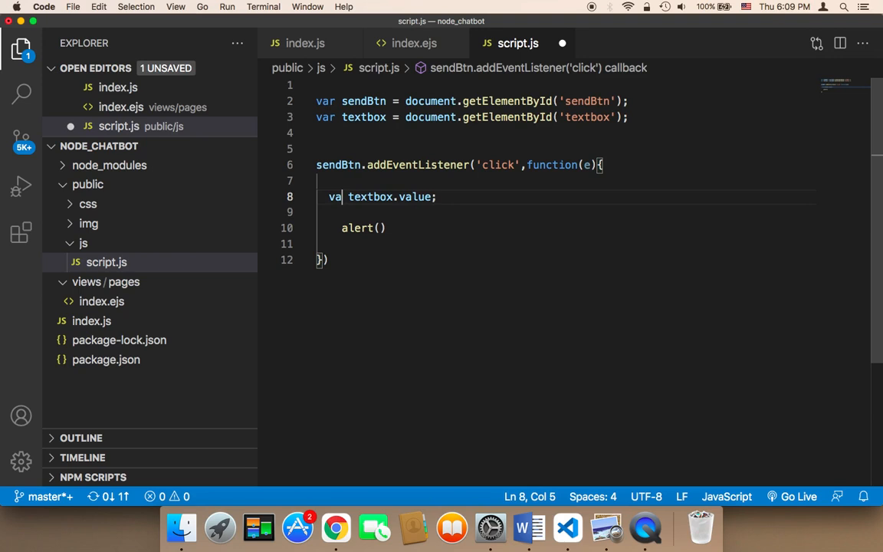
type("r")
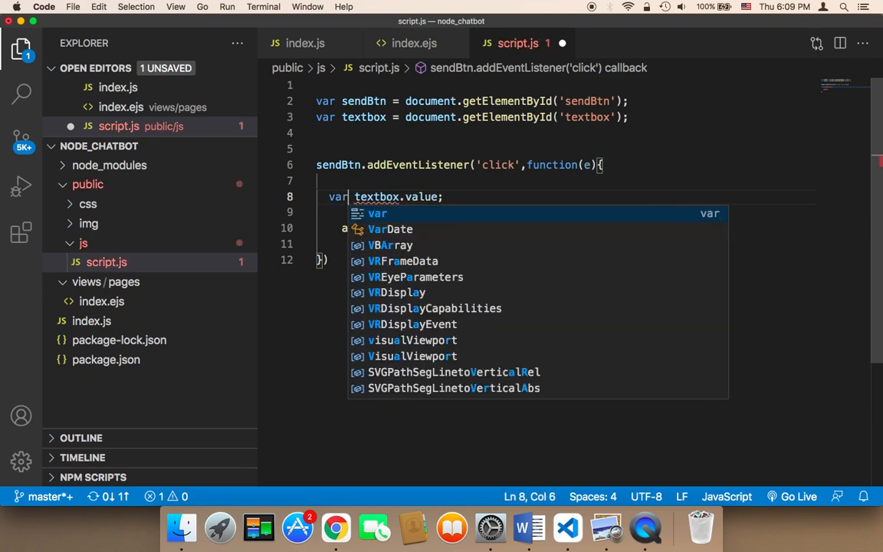
type("text =")
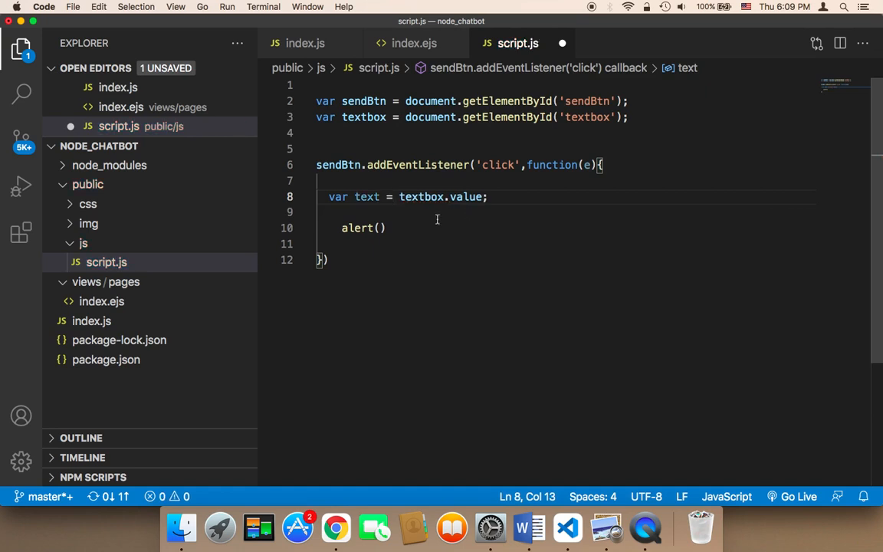
Pass the text variable to the call as alert(text) and return to the browser
double_click(366, 196)
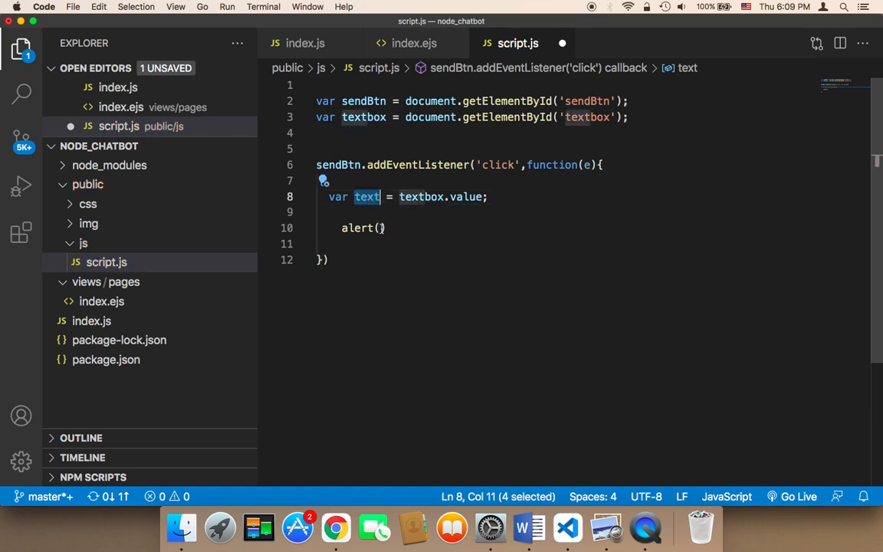
type("text")
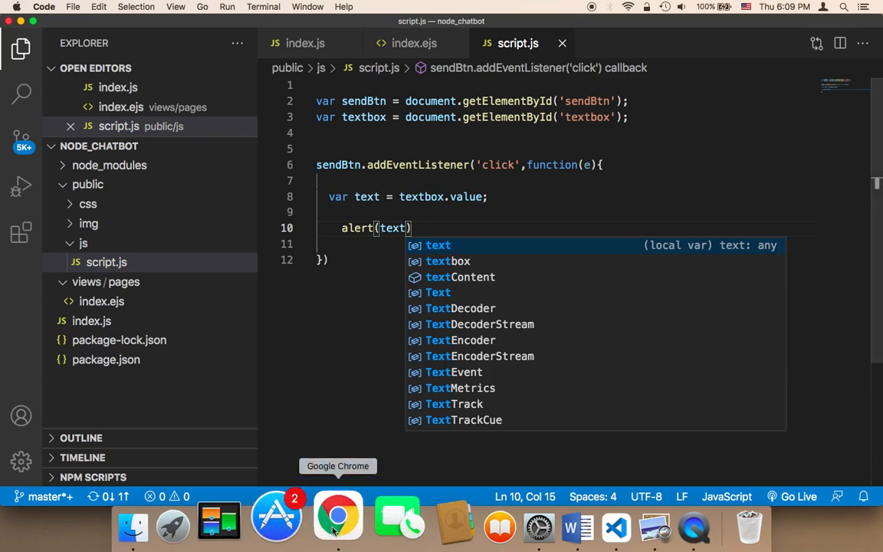
left_click(338, 515)
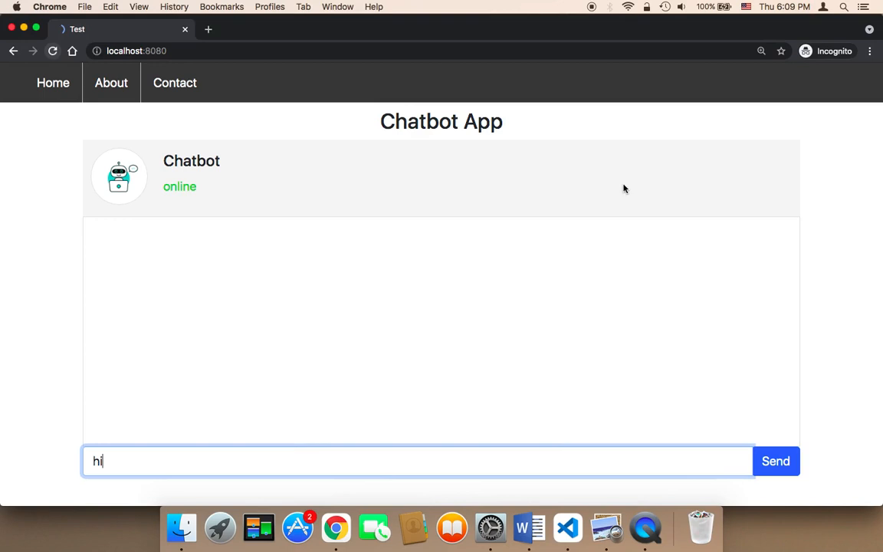
Reload the page, send 'hi' to get an alert echoing hi, dismiss it and start typing welcome
left_click(775, 460)
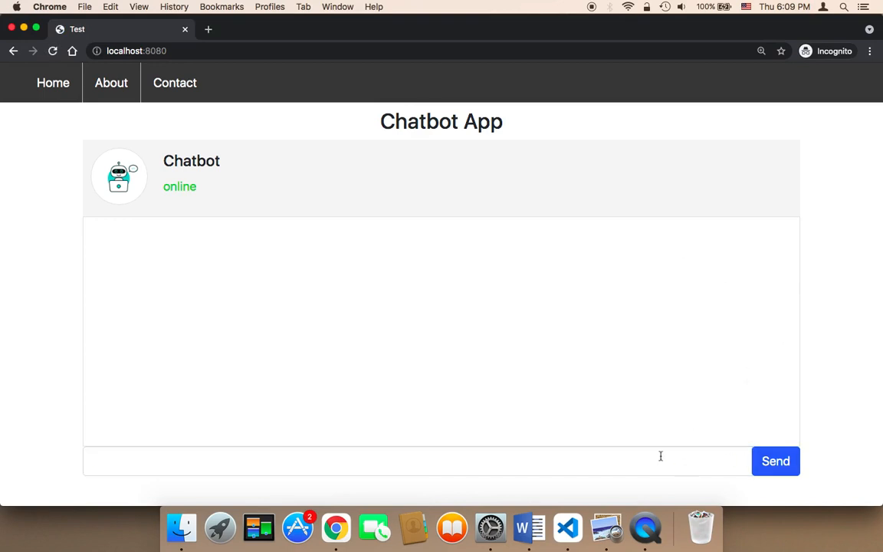
type("hi")
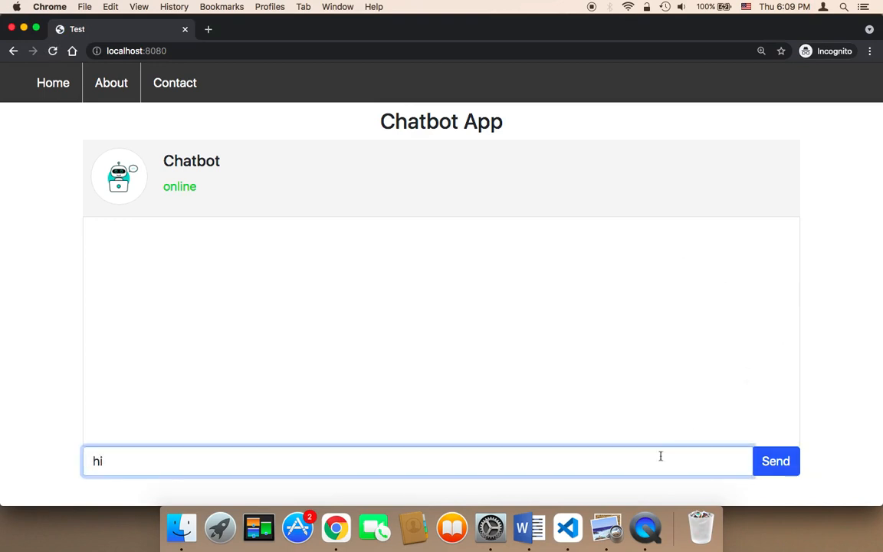
left_click(775, 460)
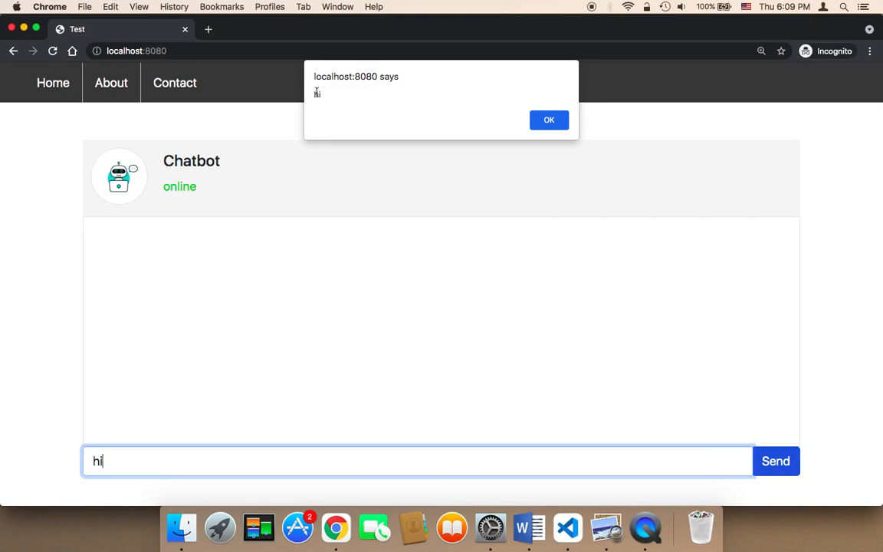
left_click(548, 120)
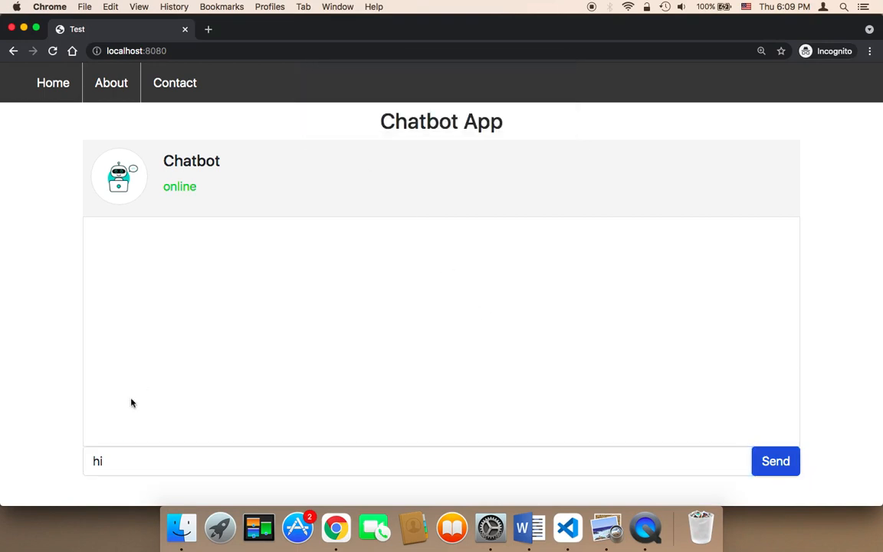
type("welcome")
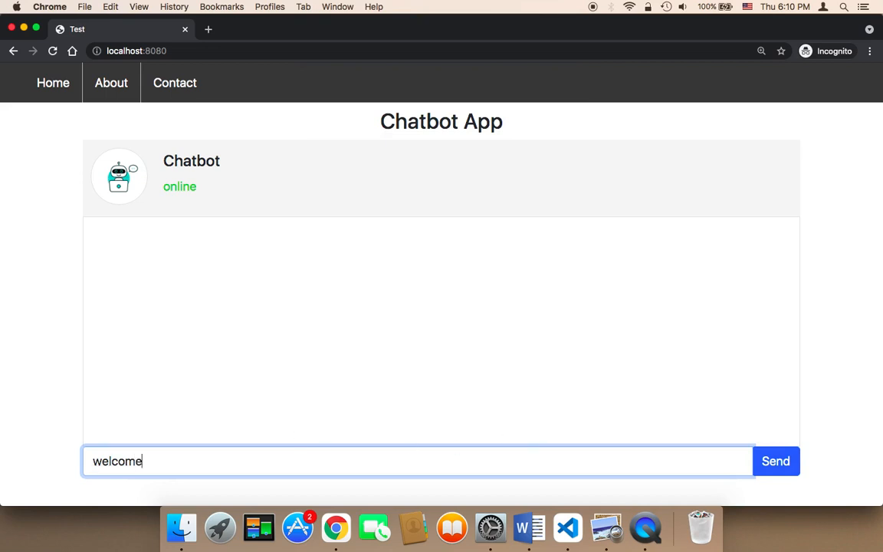
Send 'welcome' and confirm the alert echoes welcome before closing it
left_click(775, 459)
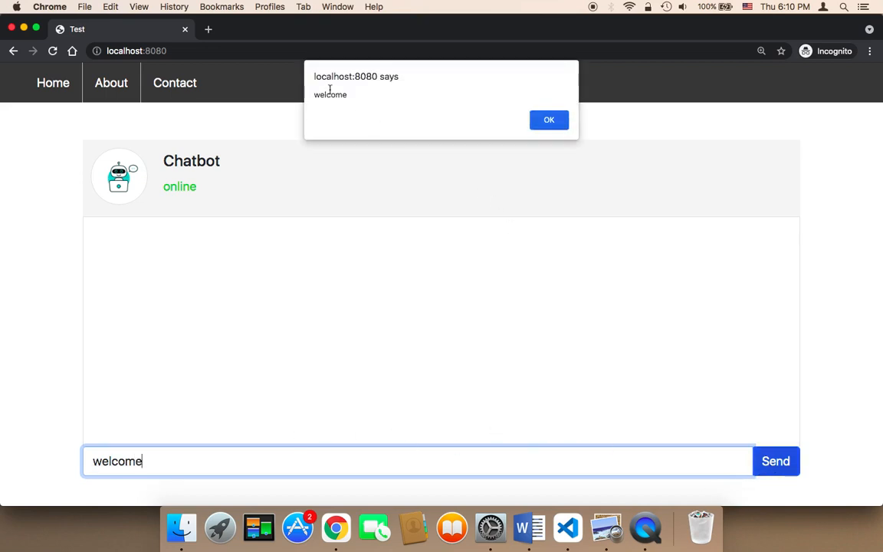
double_click(330, 95)
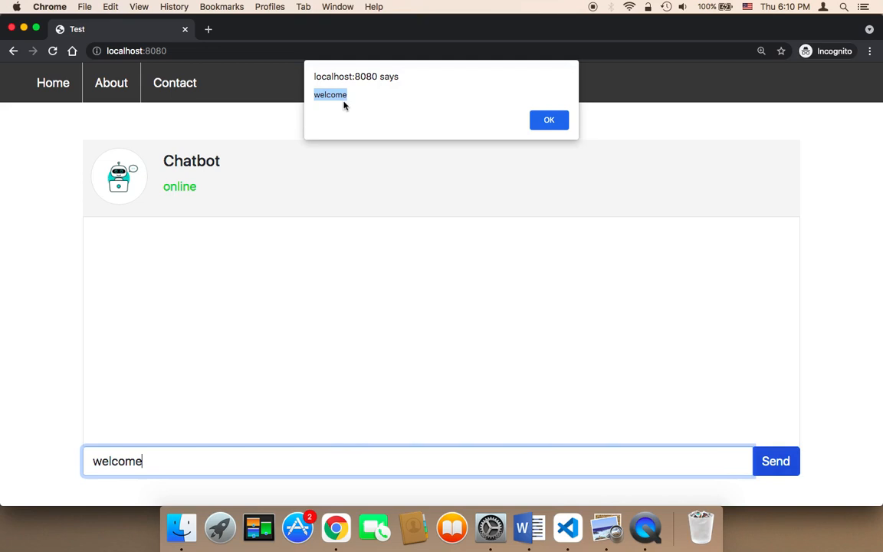
left_click(549, 120)
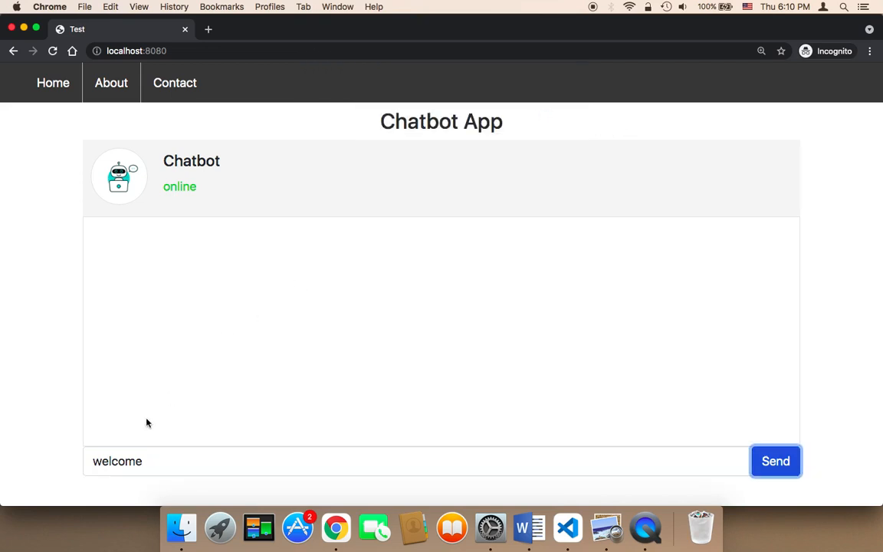
mouse_move(650, 453)
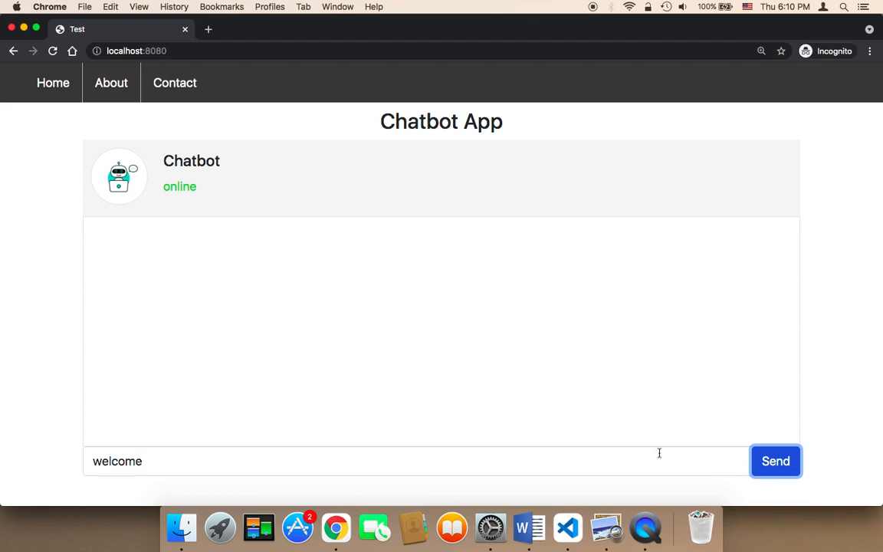
mouse_move(227, 443)
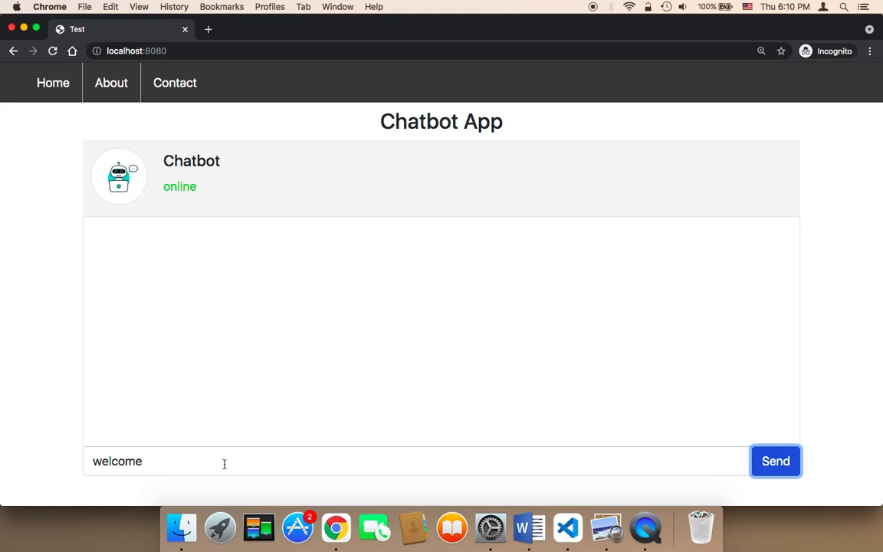
mouse_move(193, 176)
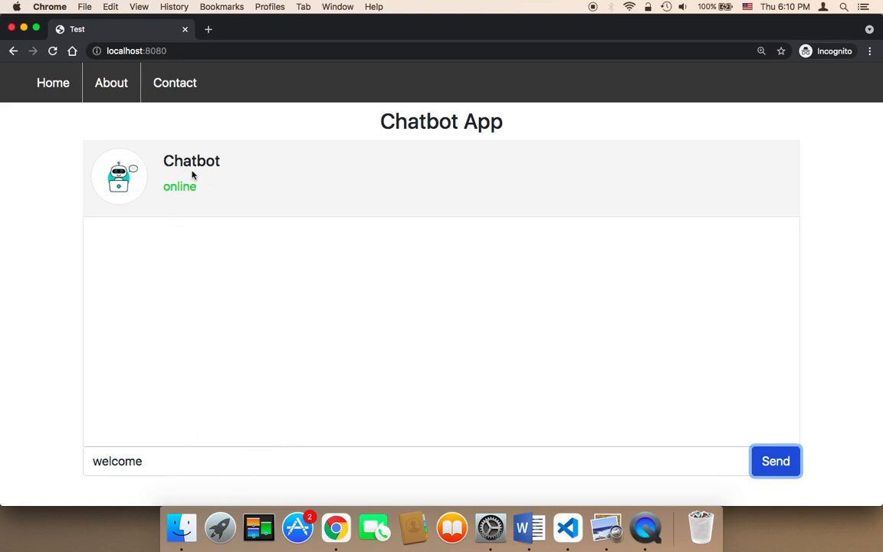